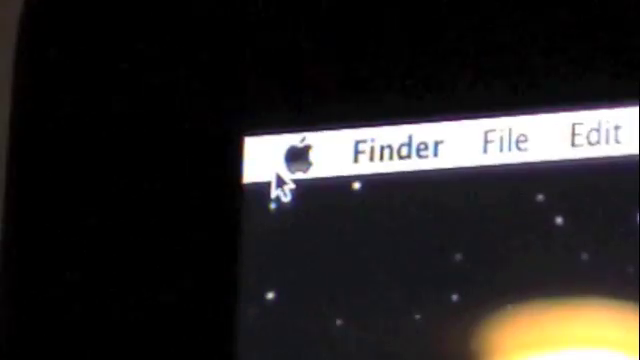
# - Open About This Mac from the Apple menu to view OS 10.6.4, Core i7, 16 GB memory
pyautogui.click(298, 154)
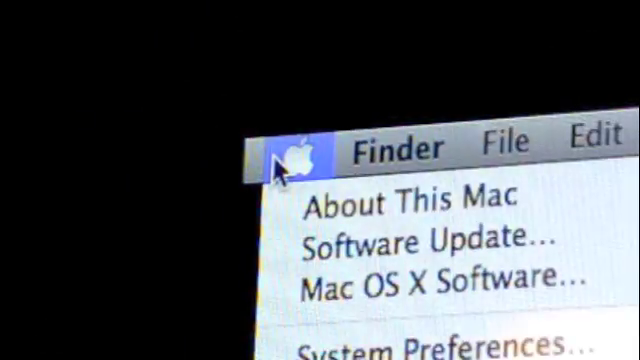
pyautogui.click(300, 152)
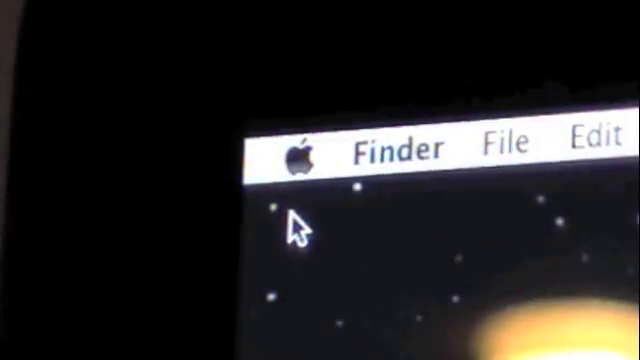
pyautogui.click(301, 149)
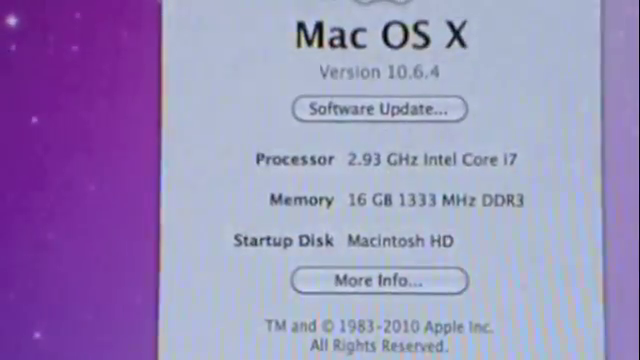